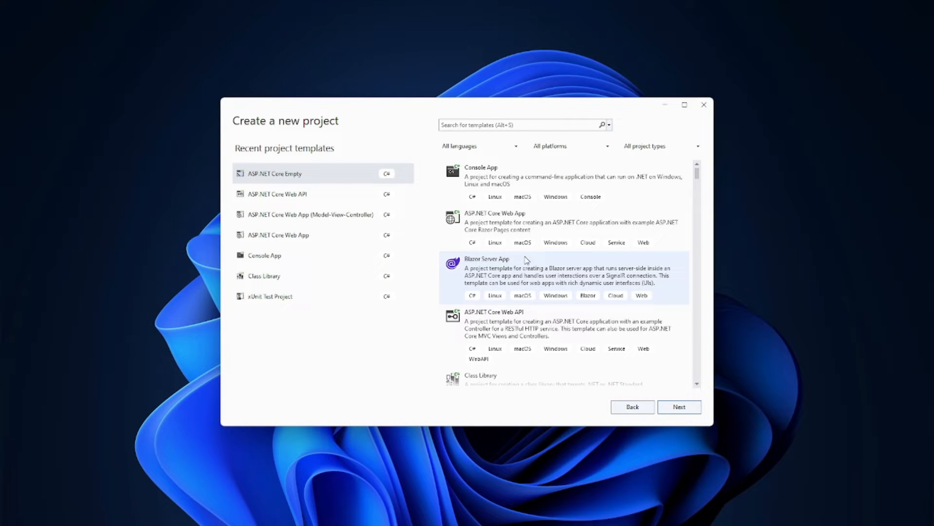
- Create an ASP.NET Core Empty project named WS-Server on .NET 6.0
scroll("down", 3)
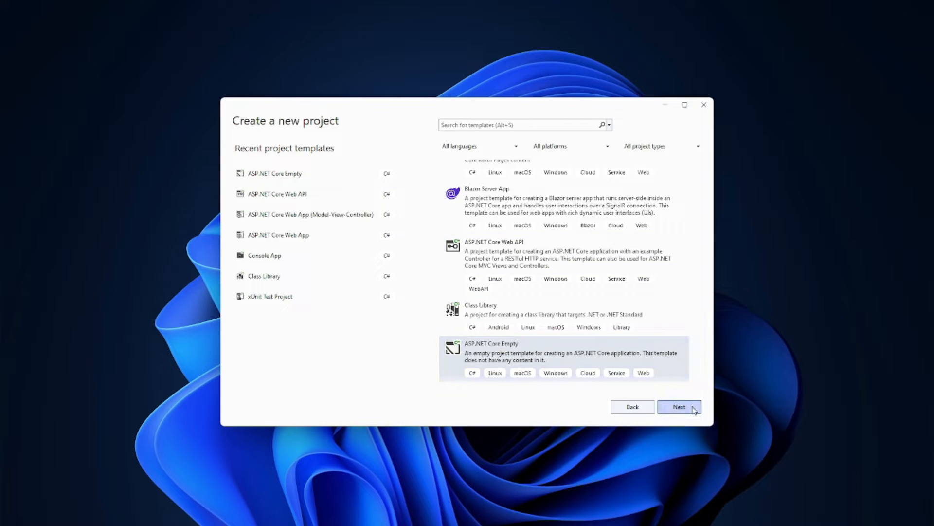
left_click(679, 407)
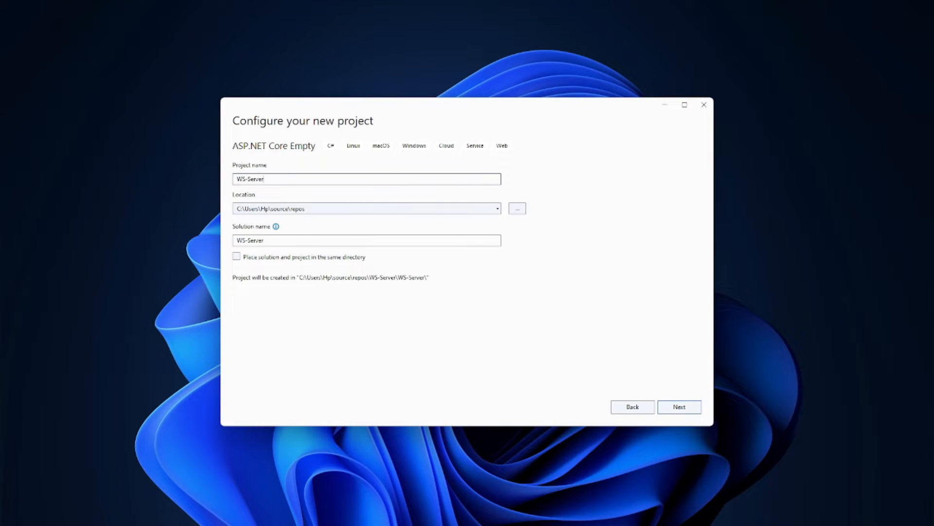
left_click(679, 406)
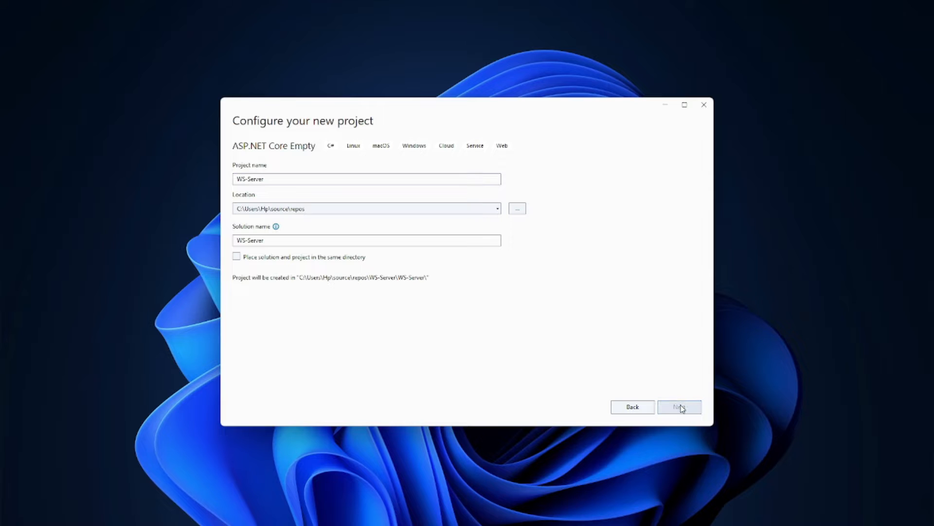
left_click(679, 407)
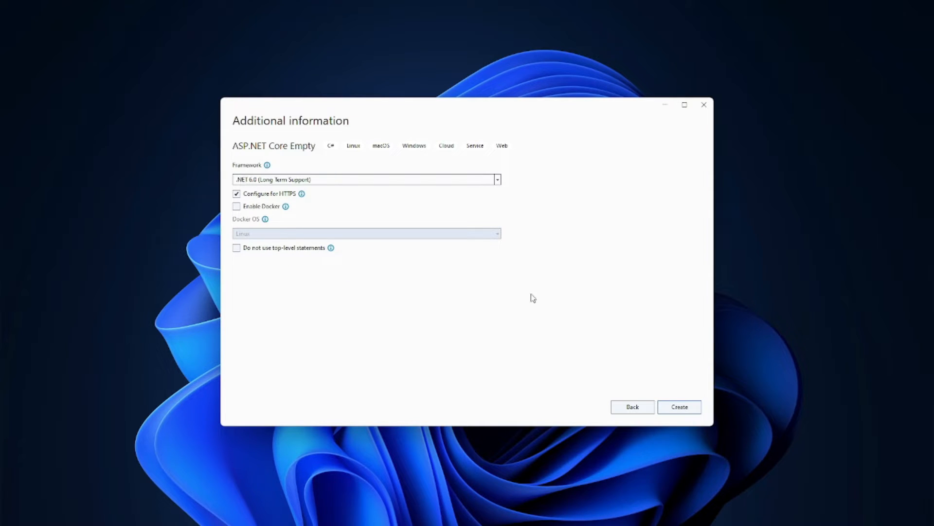
left_click(679, 407)
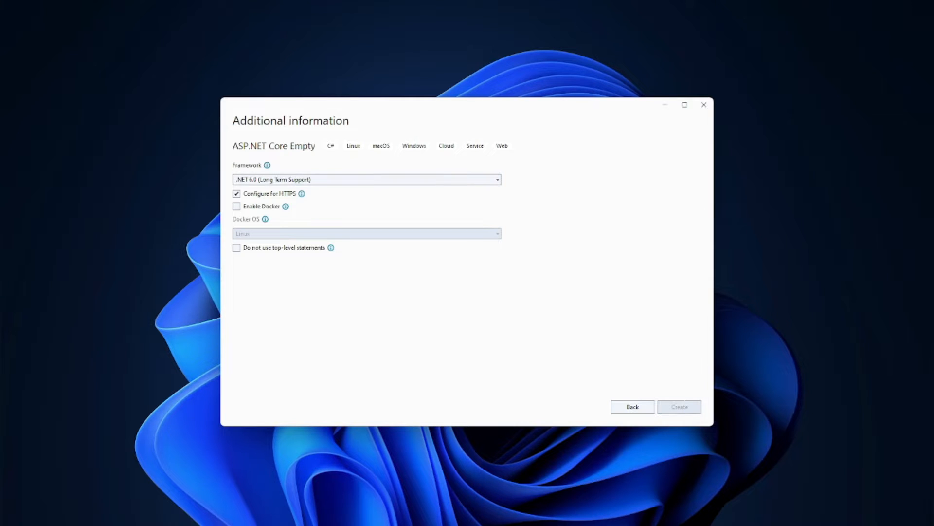
left_click(679, 407)
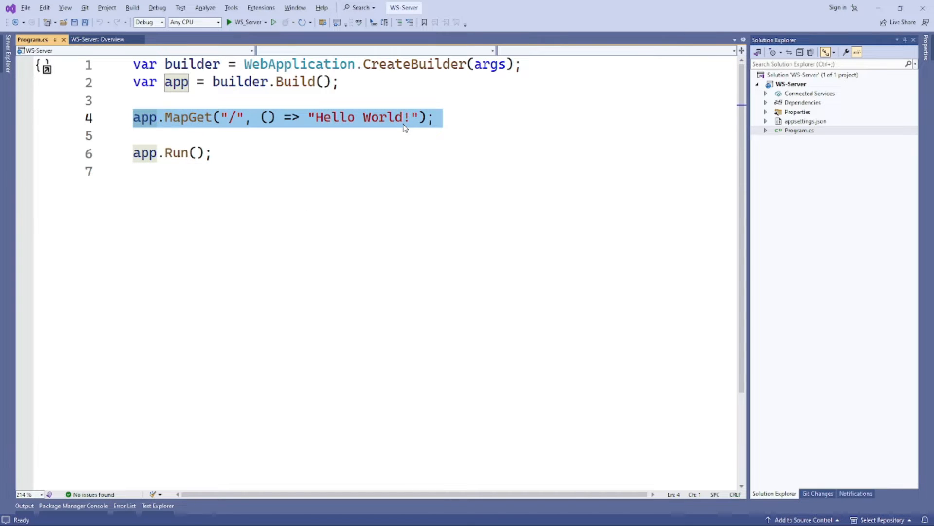
- Remove the MapGet Hello World line and change app.Run to app.RunAsync
key("Delete")
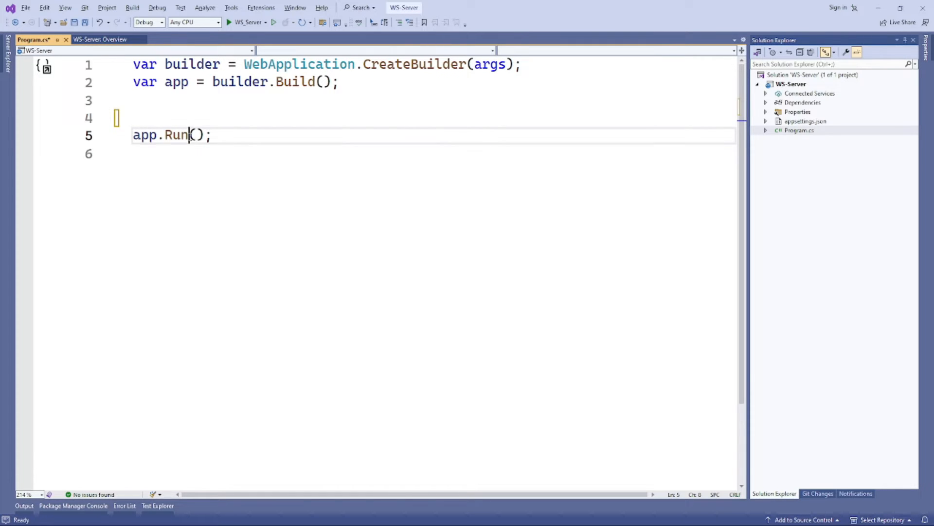
type("As")
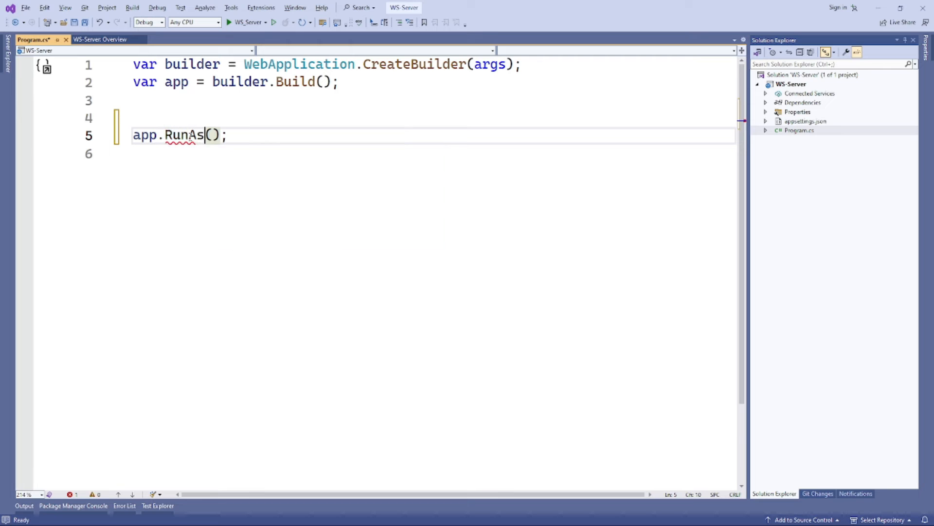
type("ync")
type("app.UseWebSockets();")
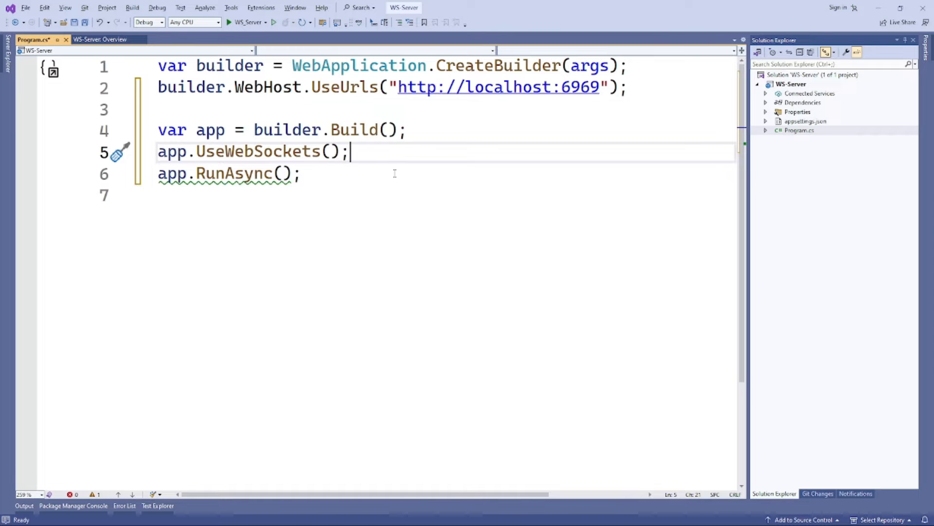
- Map a /ws endpoint whose async handler accepts the WebSocket via AcceptWebSocketAsync
type("app.Map(\"/ws\", async context => { });")
type("if (context.WebSockets.IsWebSocketRequest")
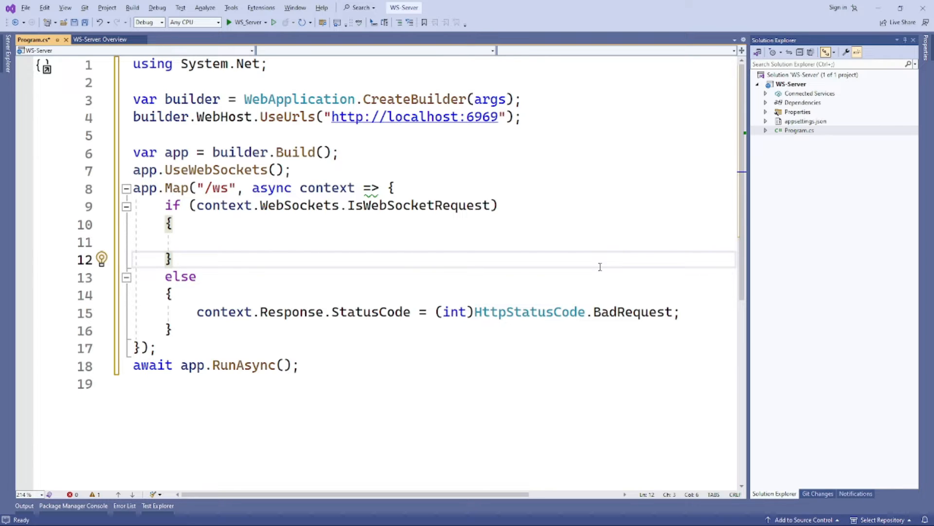
type("using var ws = await context.WebSockets.AcceptWebSocketAsync();")
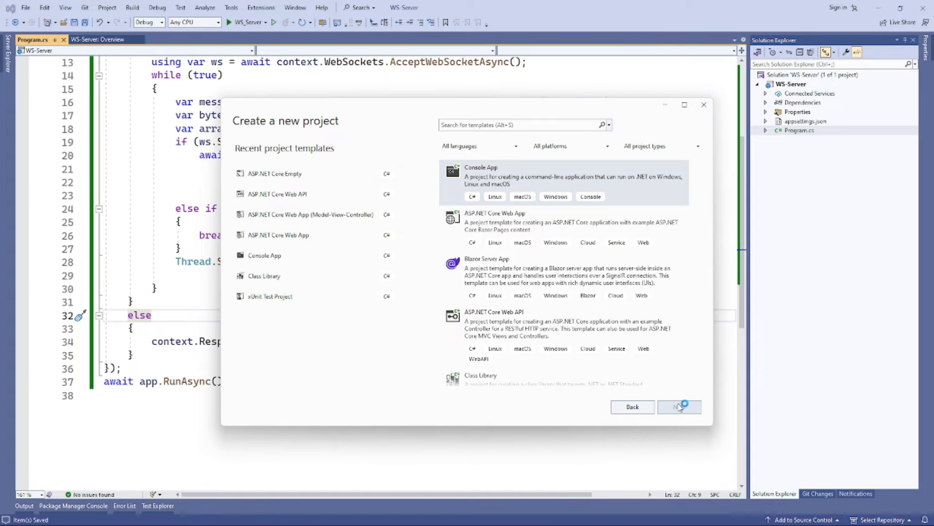
- Create a Console App project named WS-Client on .NET 6.0
left_click(679, 407)
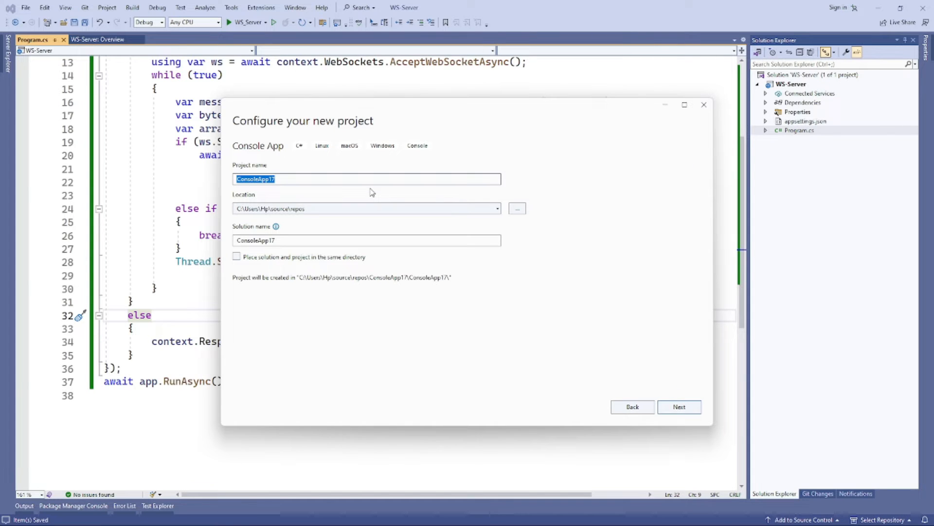
type("WS")
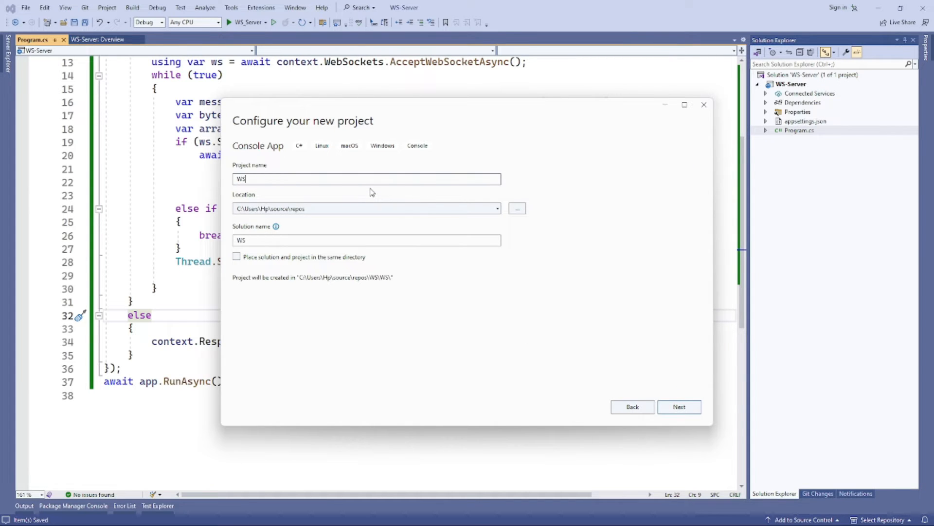
type("-Client")
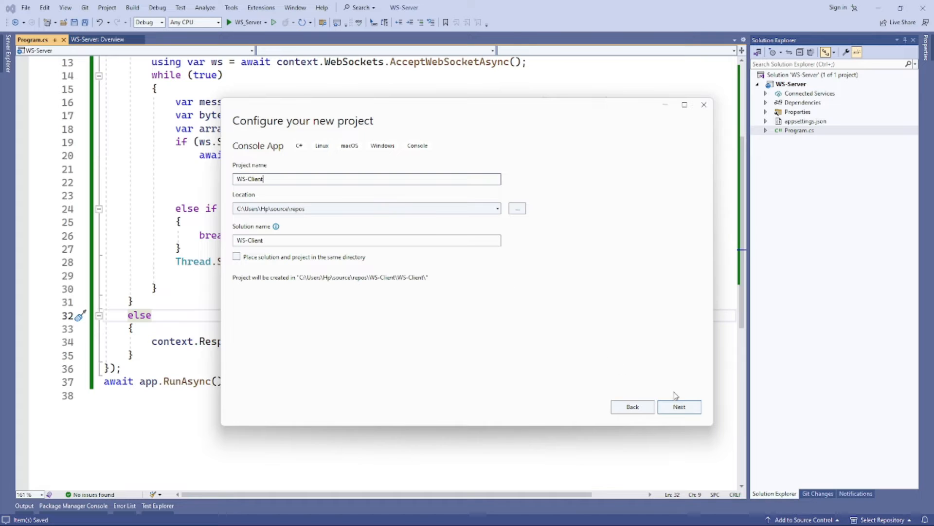
left_click(680, 407)
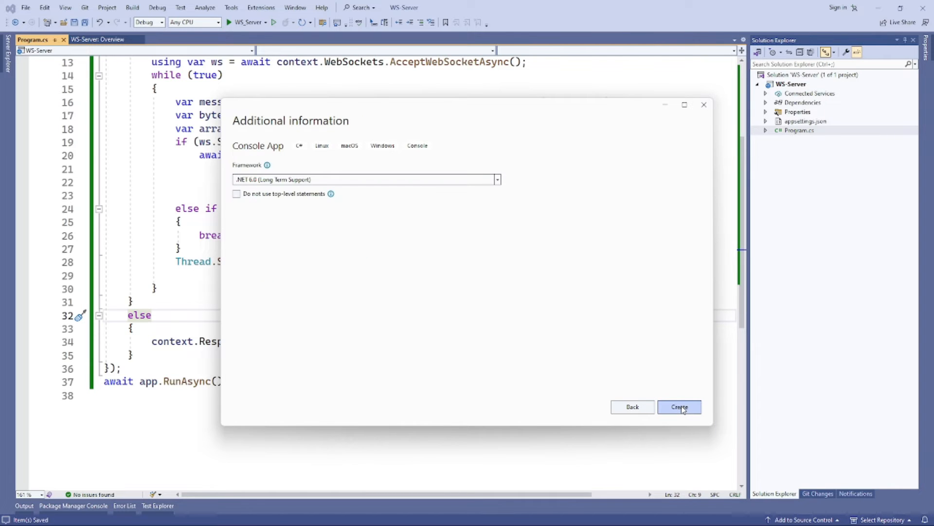
left_click(680, 407)
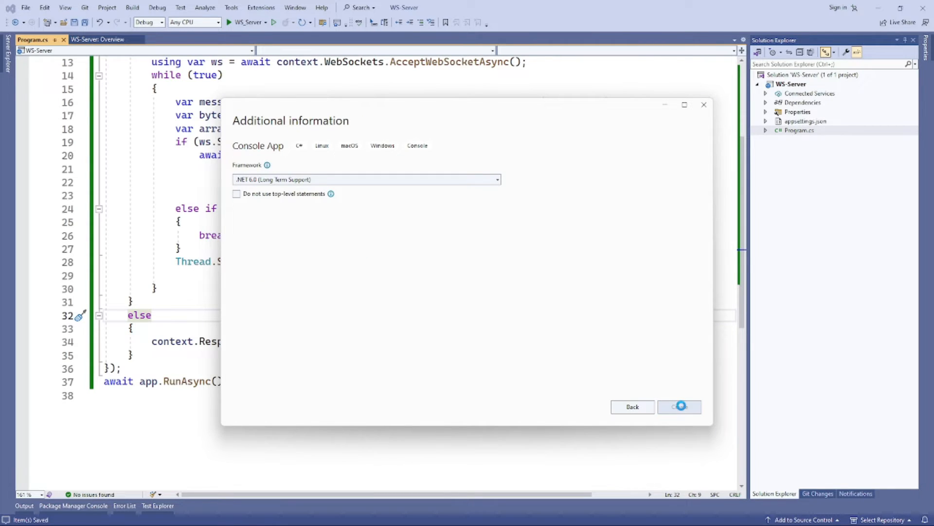
left_click(679, 407)
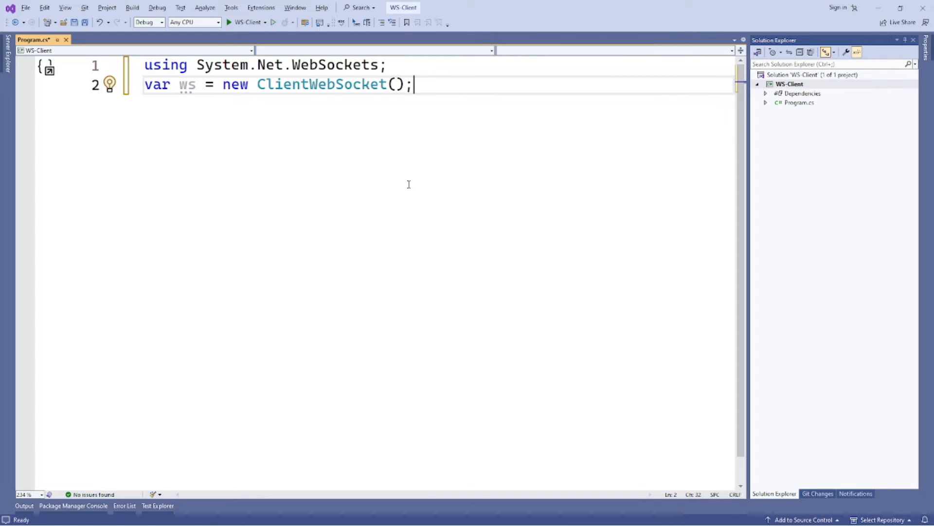
- Connect the client with ws.ConnectAsync to ws://localhost:6969/ws using CancellationToken.None
type("await ws.ConnectAsync(new Uri(\"ws://localhost:6969/ws\"), CancellationToken.None);")
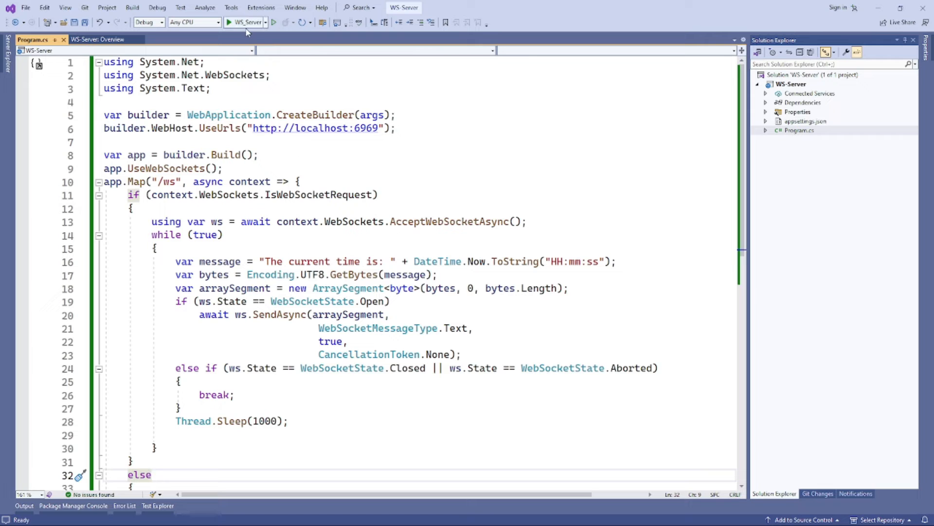
- Run the WS-Server project from the toolbar start button
left_click(265, 22)
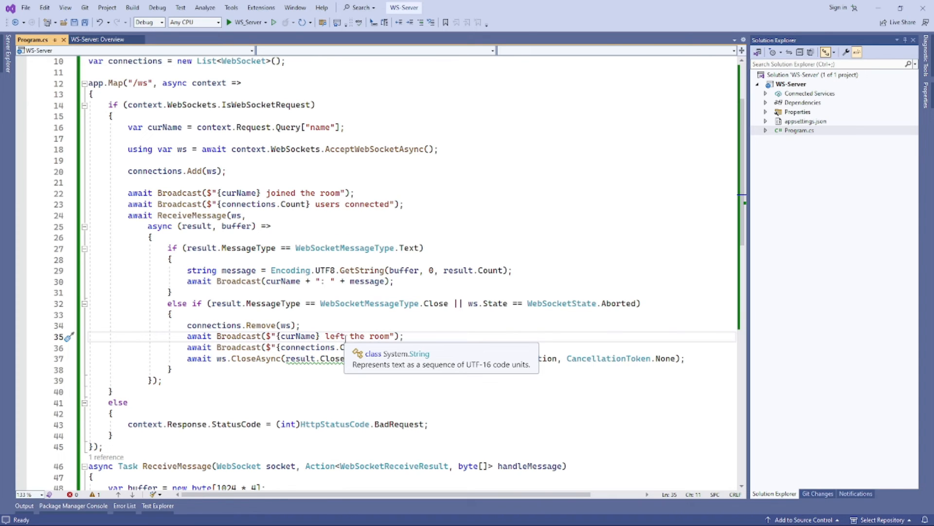
scroll("down", 3)
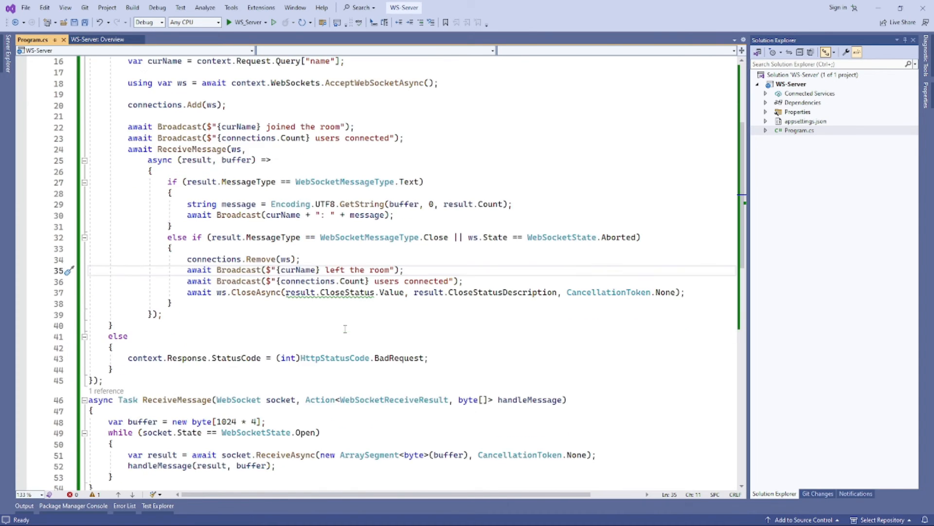
scroll("down", 3)
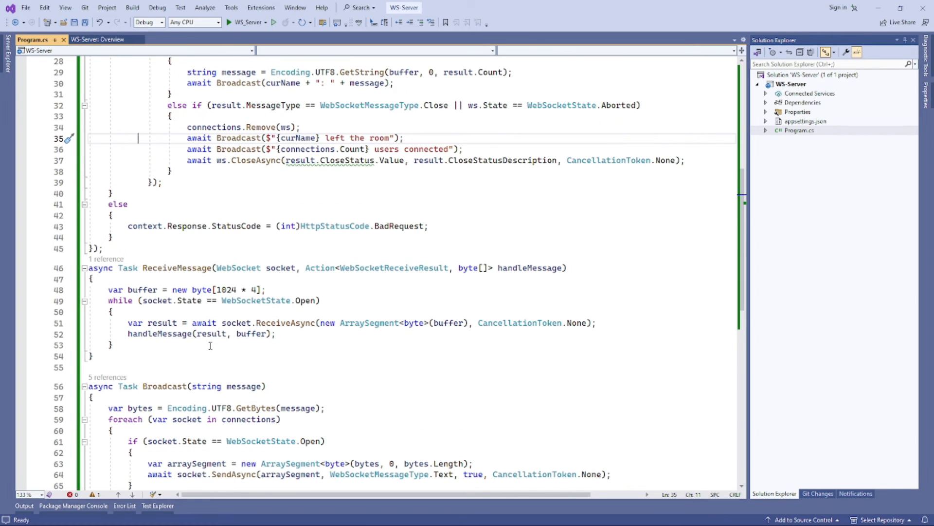
scroll("down", 3)
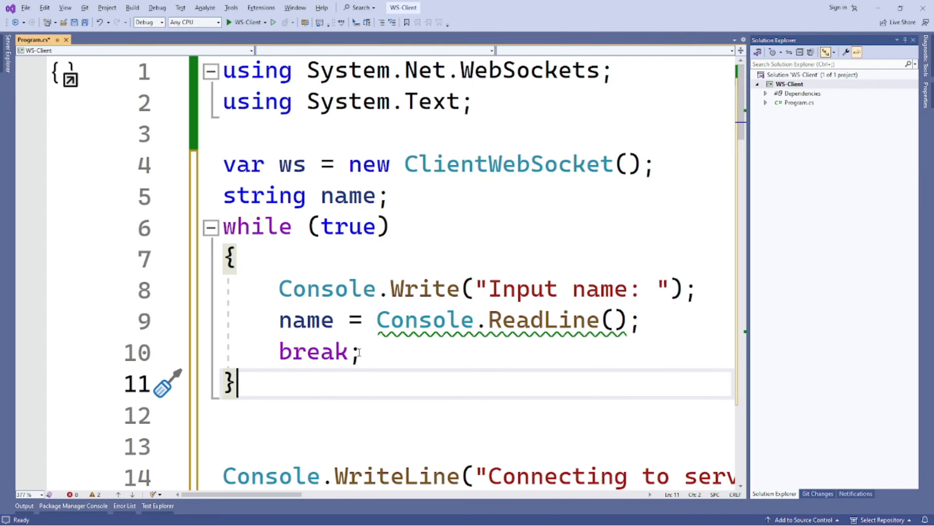
- Scroll through WS-Client's Program.cs down to the Task.WhenAll line
scroll("down", 3)
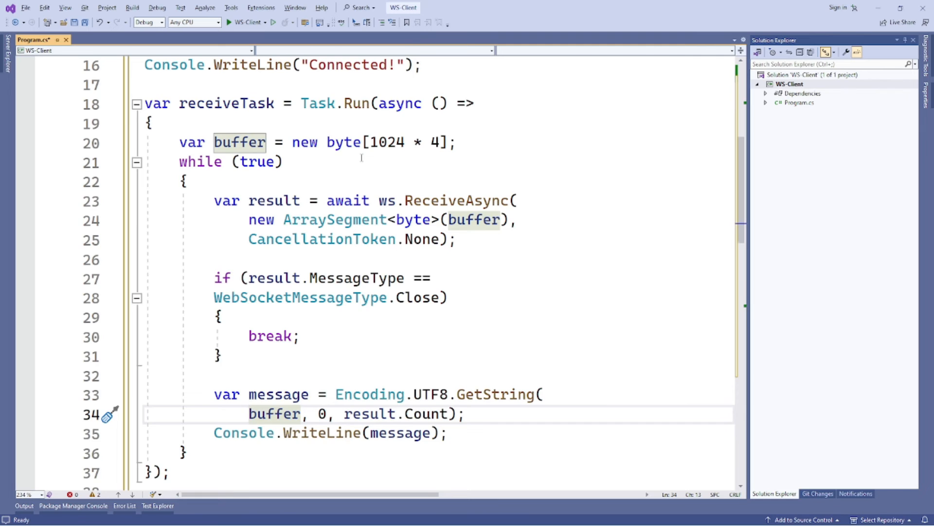
scroll("down", 3)
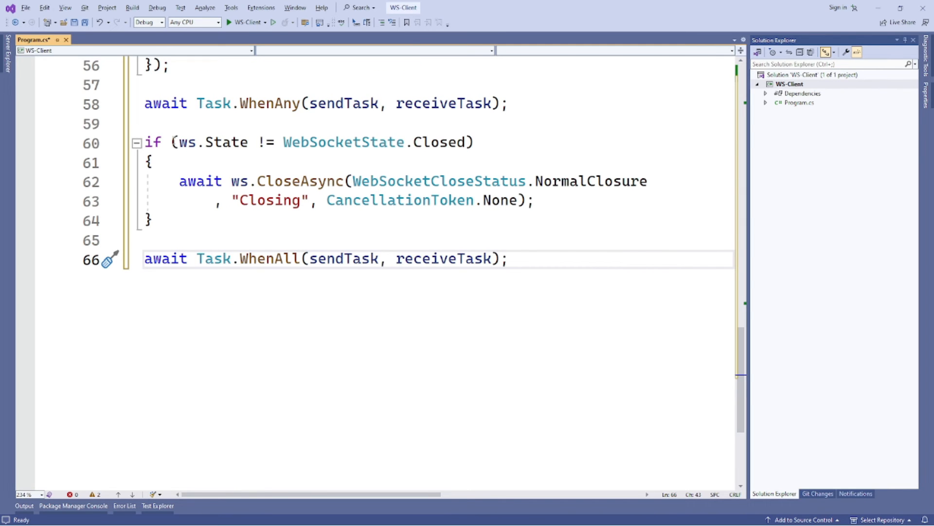
mouse_move(183, 129)
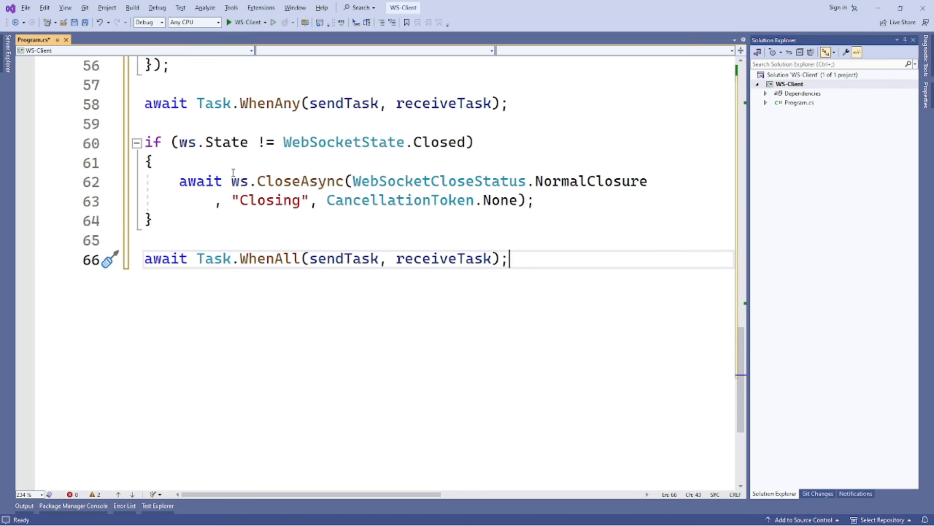
mouse_move(364, 181)
type("s")
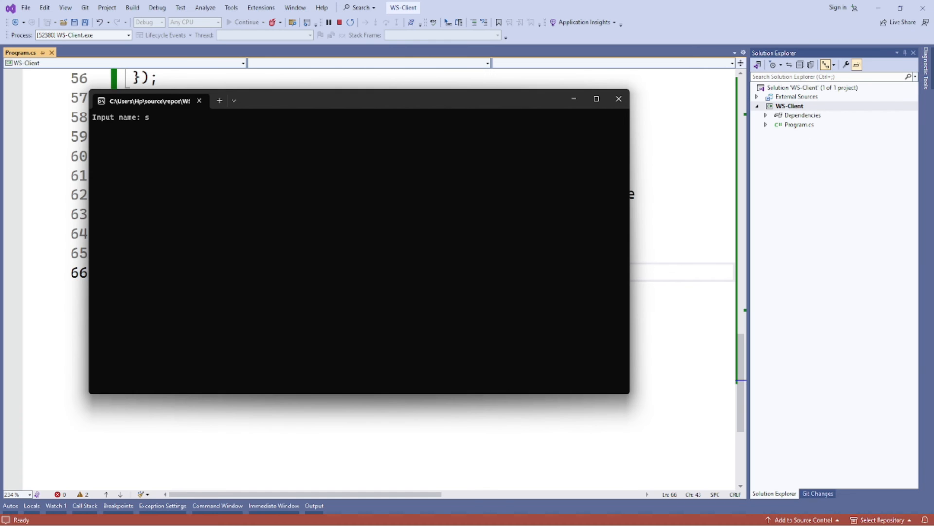
- Enter the user name Spencer at the 'Input name:' prompt to join the chat room
type("pen")
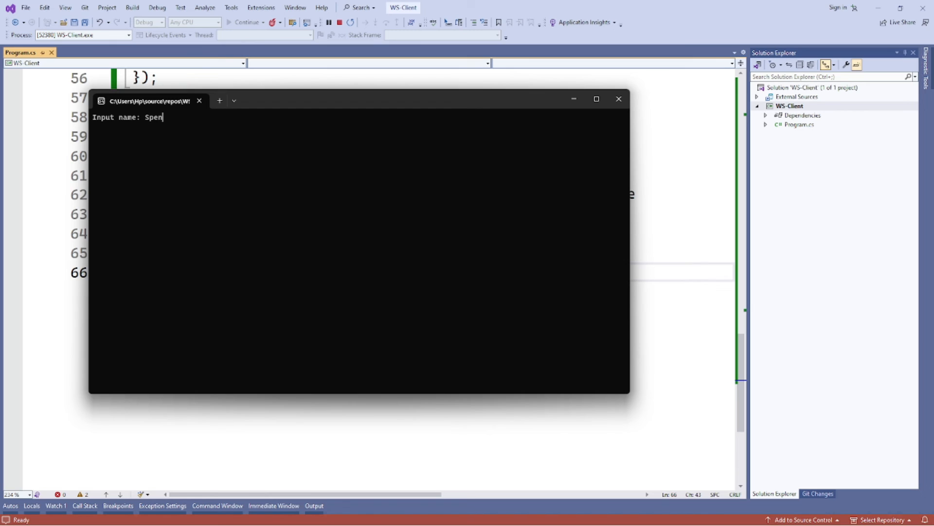
key("Enter")
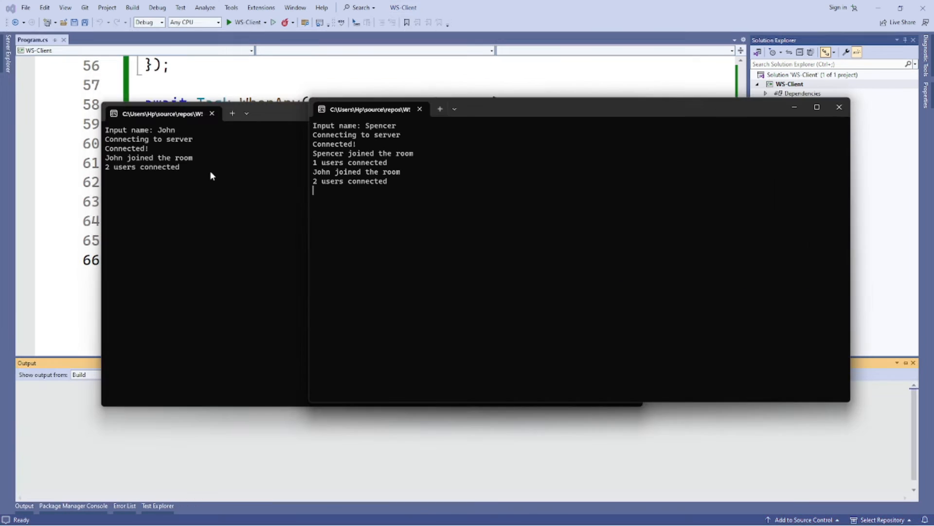
- Exchange chat messages HI, ABC, DEF, HOW ARE YOU?, AM GOOD and WBU? between the two client consoles
type("HI")
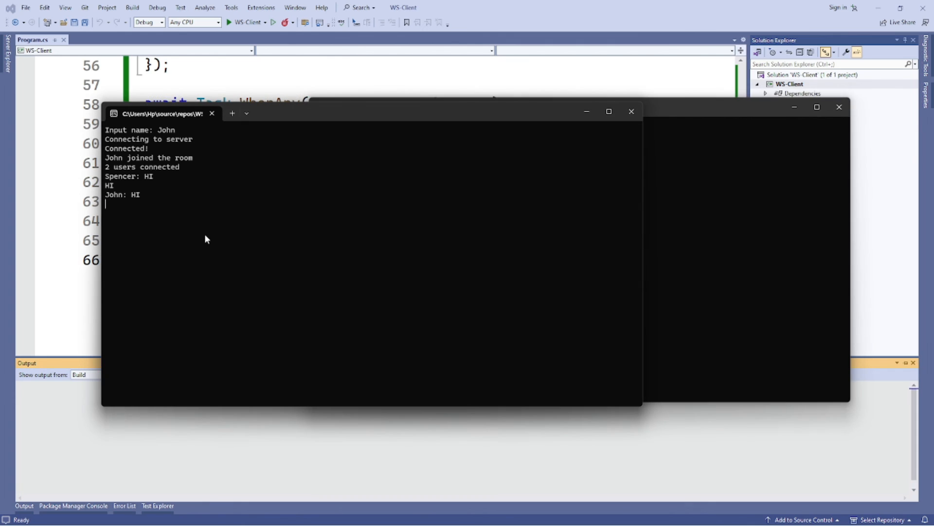
type("J")
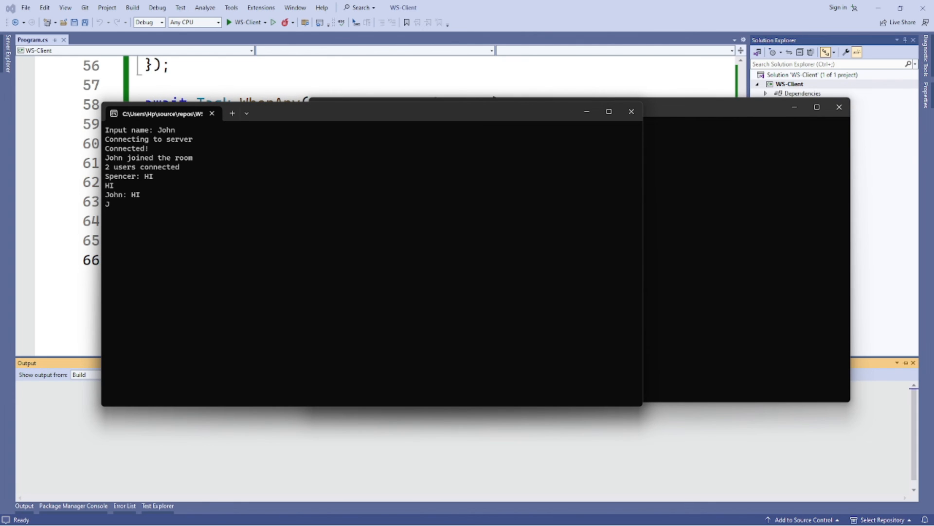
type("ABC")
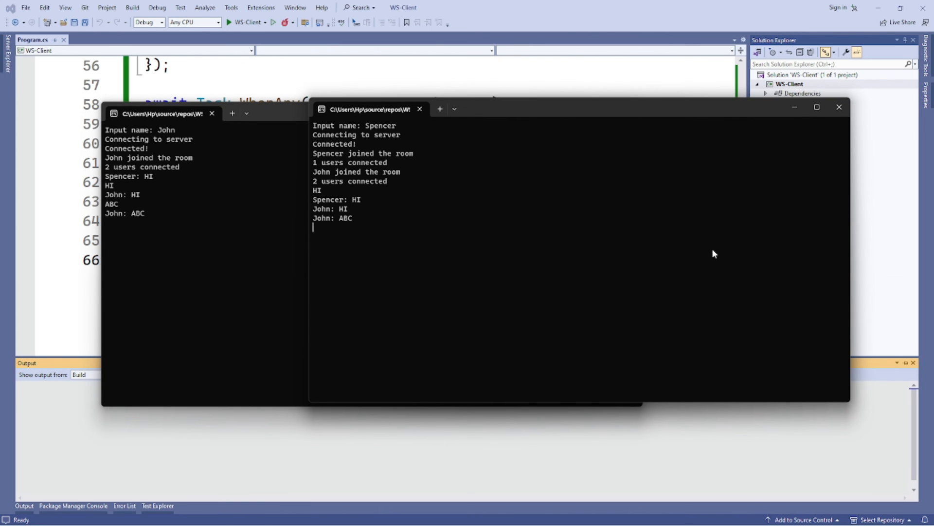
type("DEF")
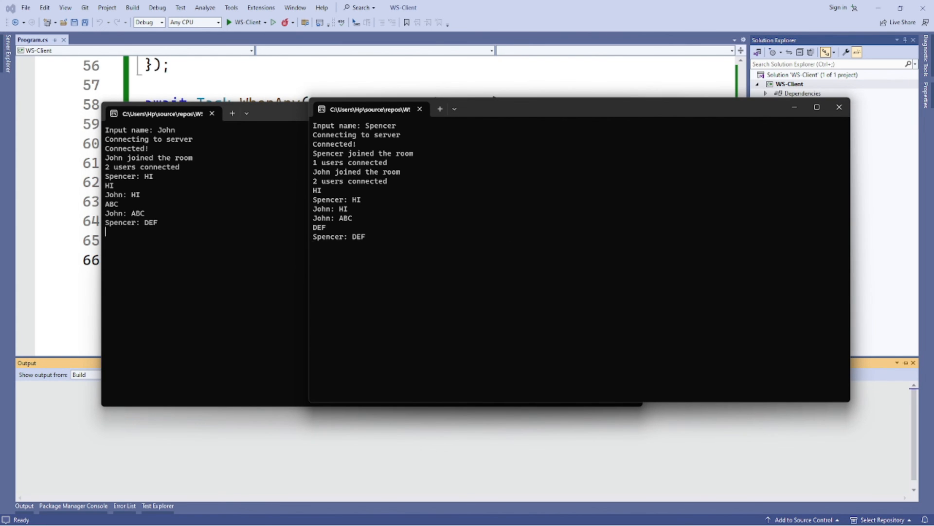
type("HOW")
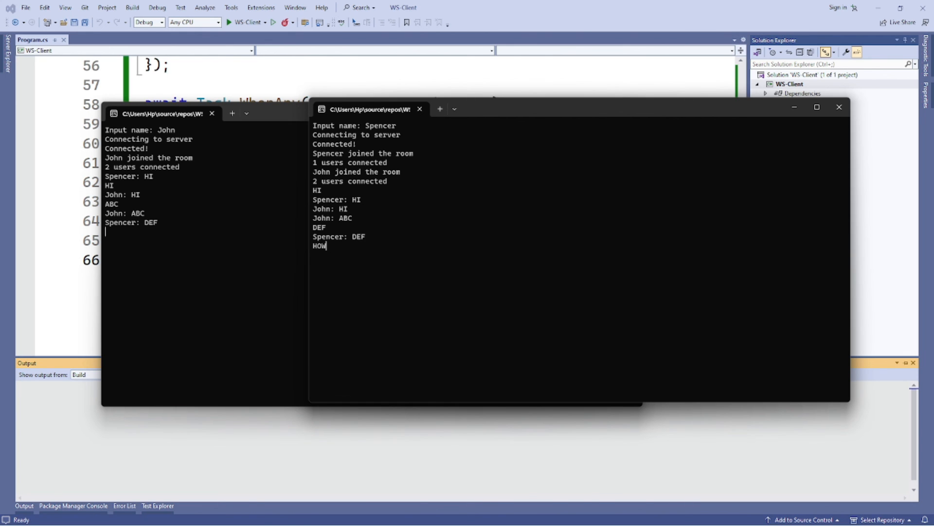
type("ARE YOU?")
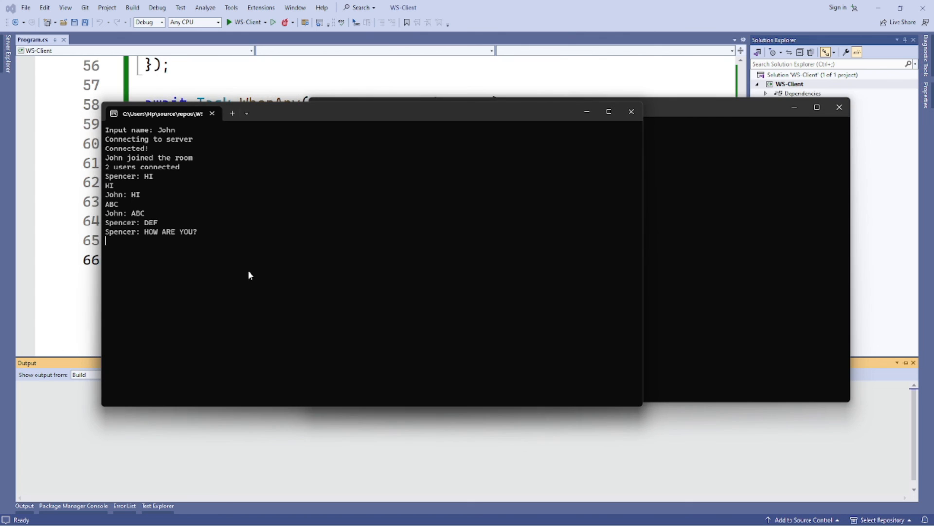
type("J")
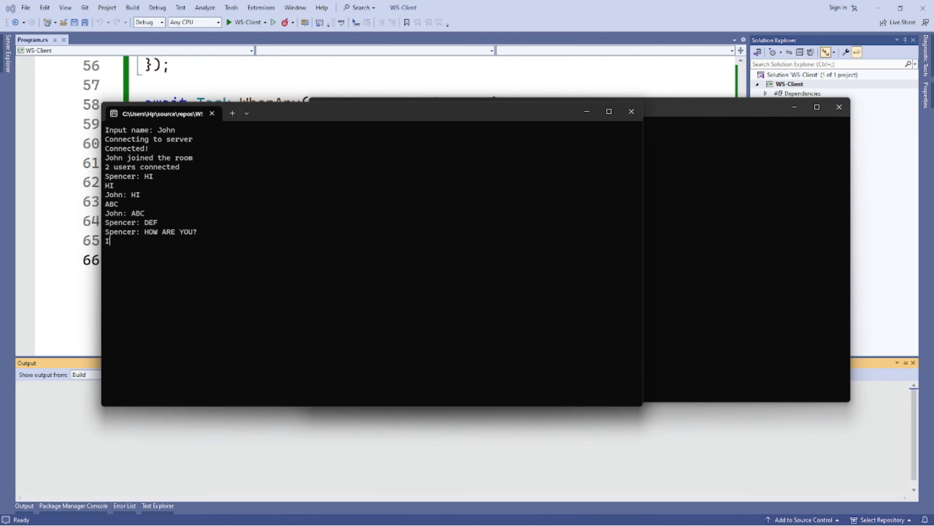
type("AM GOOD")
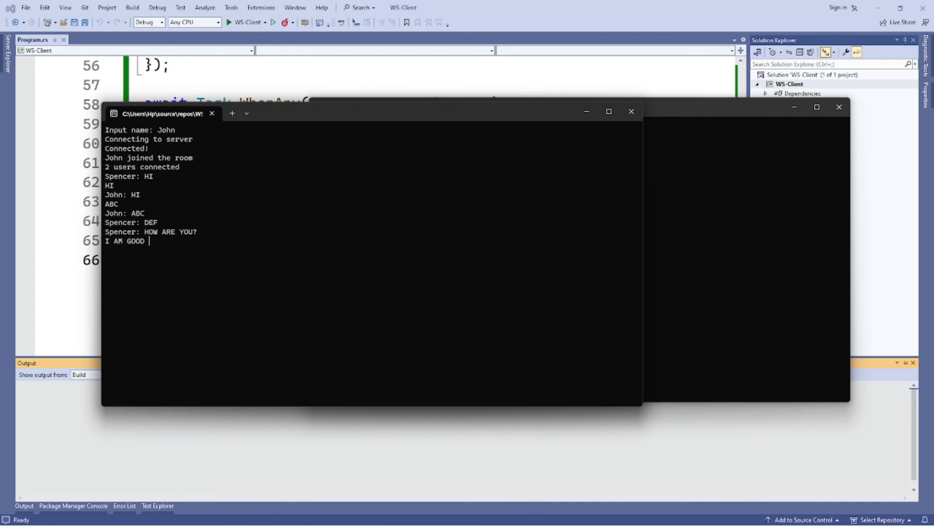
type("WBU?")
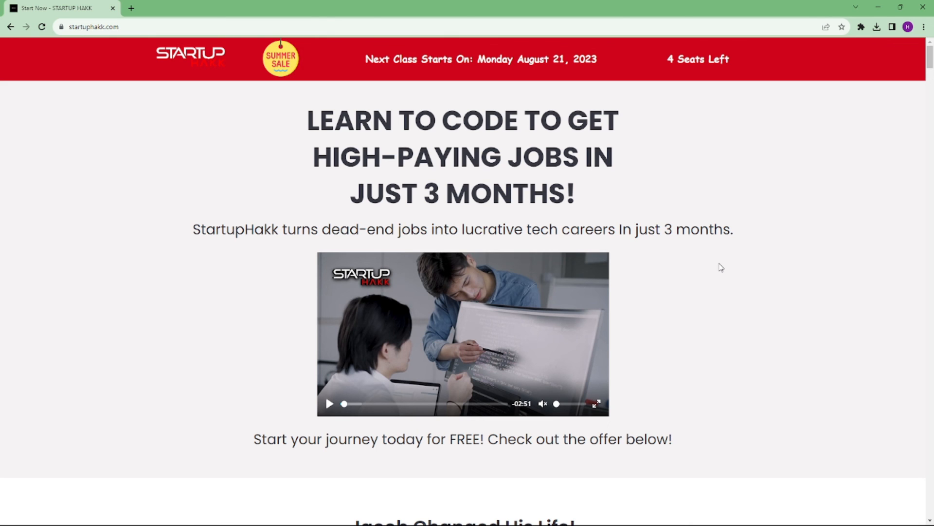
- Scroll the startuphakk.com page down to the student testimonial section
scroll("down", 3)
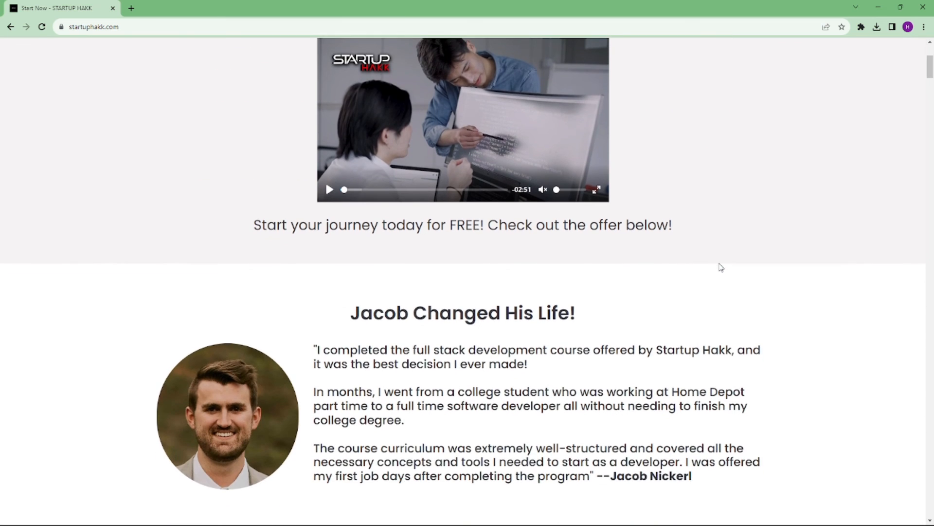